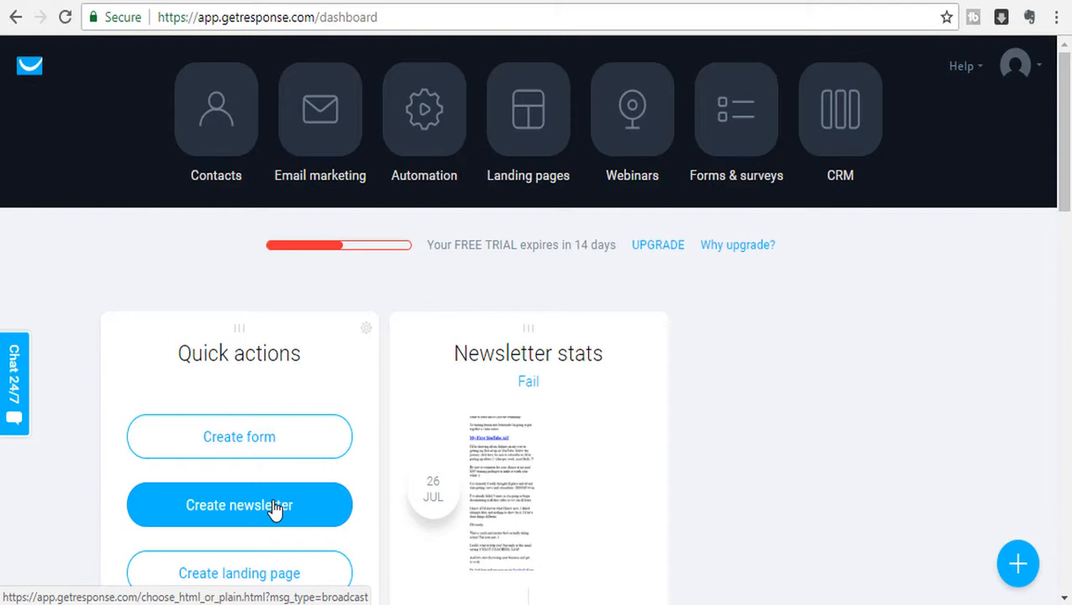
pyautogui.moveTo(538, 414)
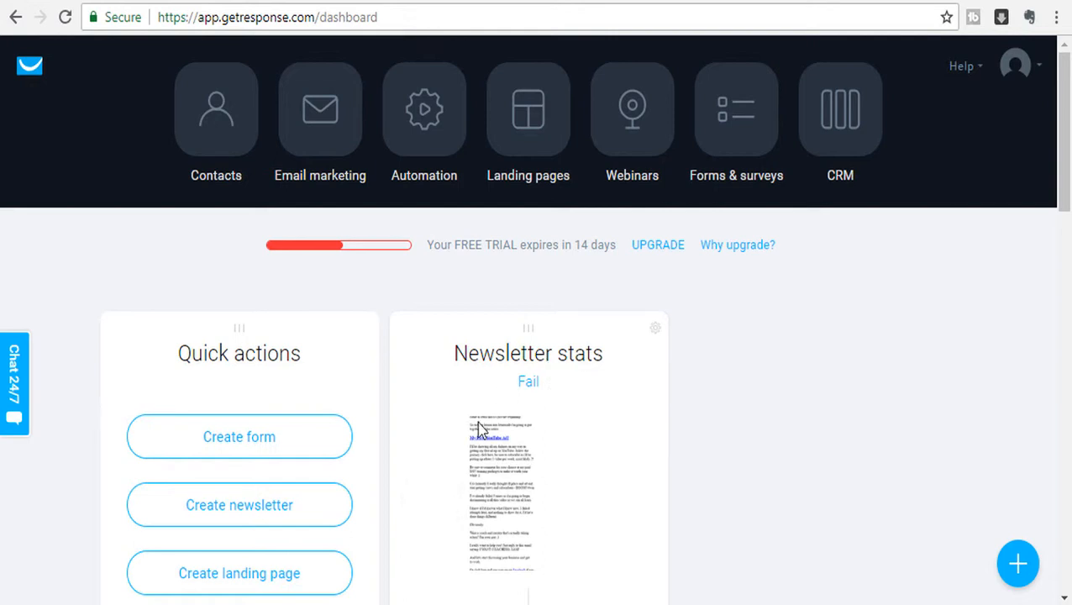
pyautogui.moveTo(524, 427)
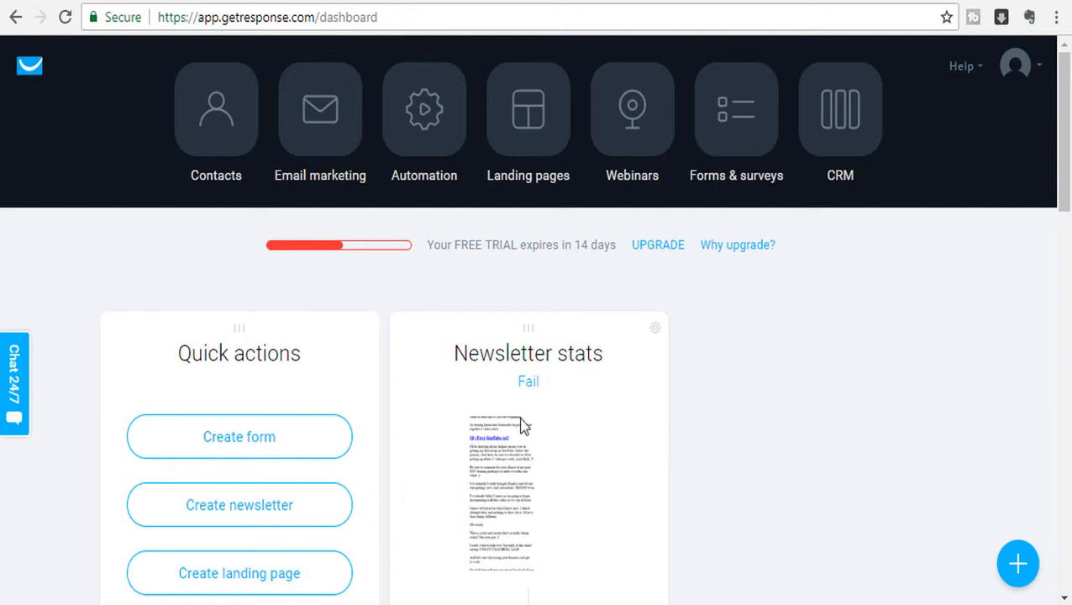
# - Start a new newsletter from the dashboard's Quick actions
pyautogui.click(239, 504)
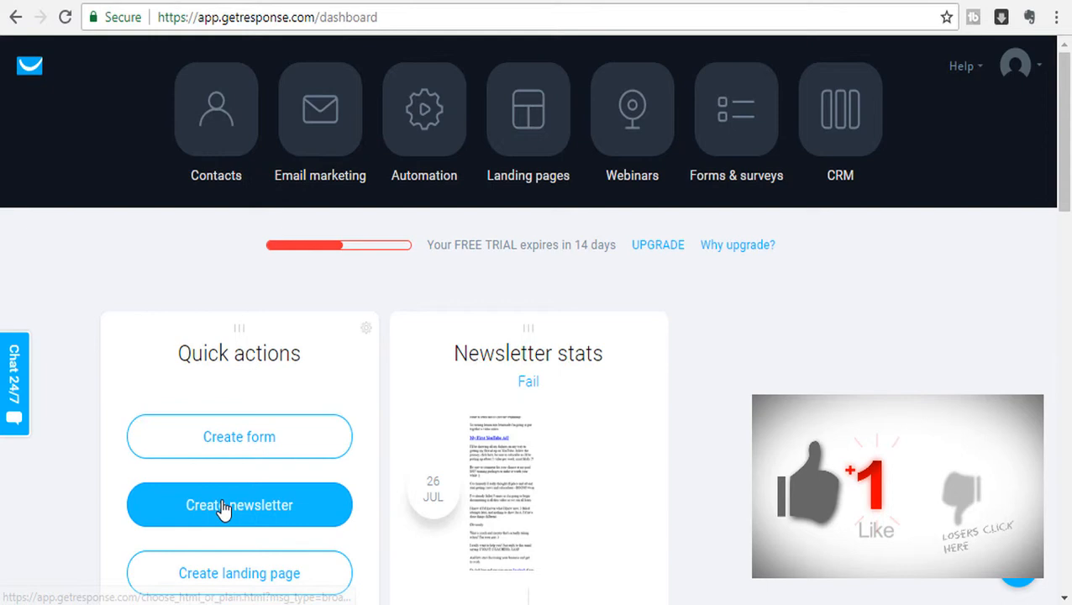
pyautogui.click(239, 504)
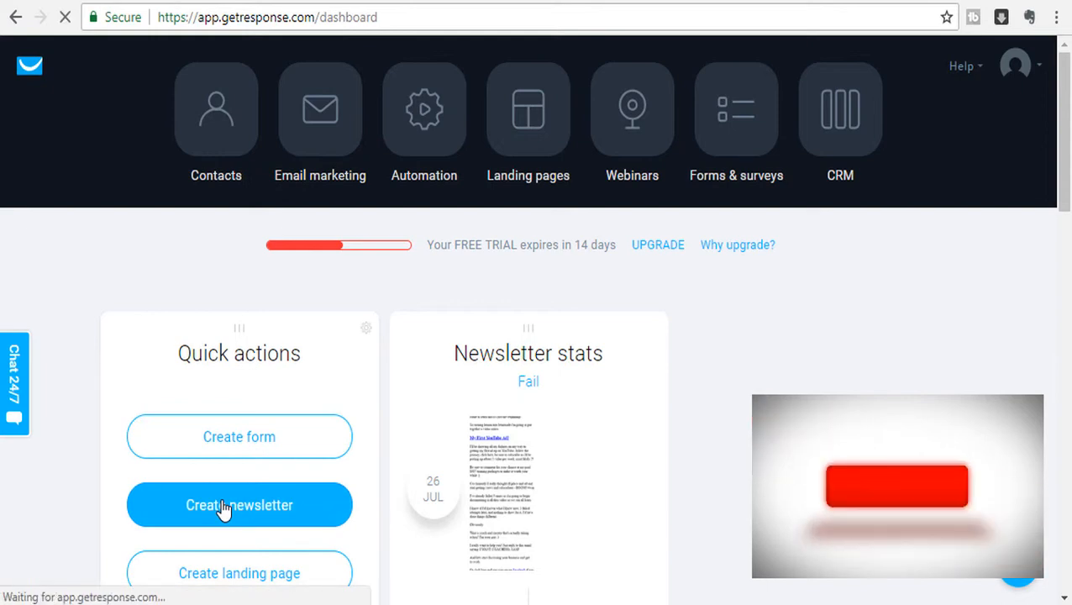
# - Choose the Drag-and-Drop Email Editor on the Create Newsletter page
pyautogui.click(238, 504)
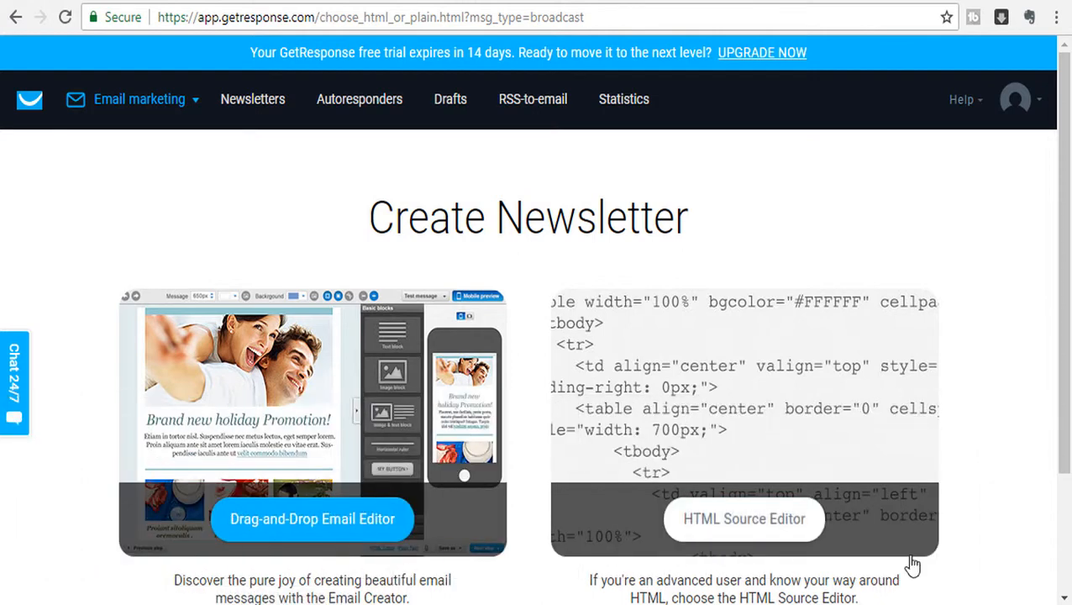
pyautogui.moveTo(313, 518)
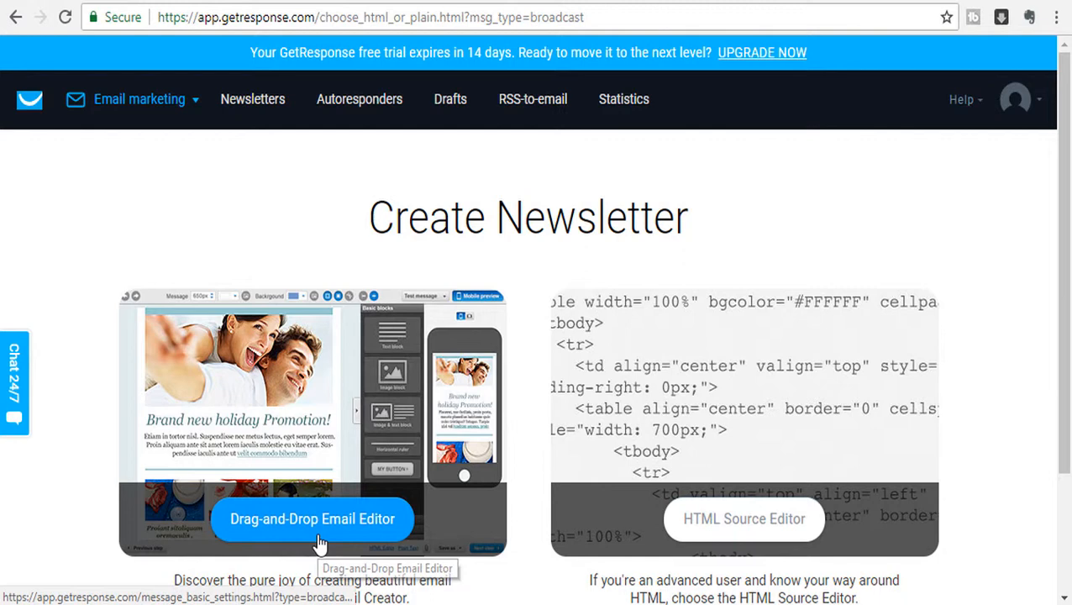
pyautogui.click(311, 518)
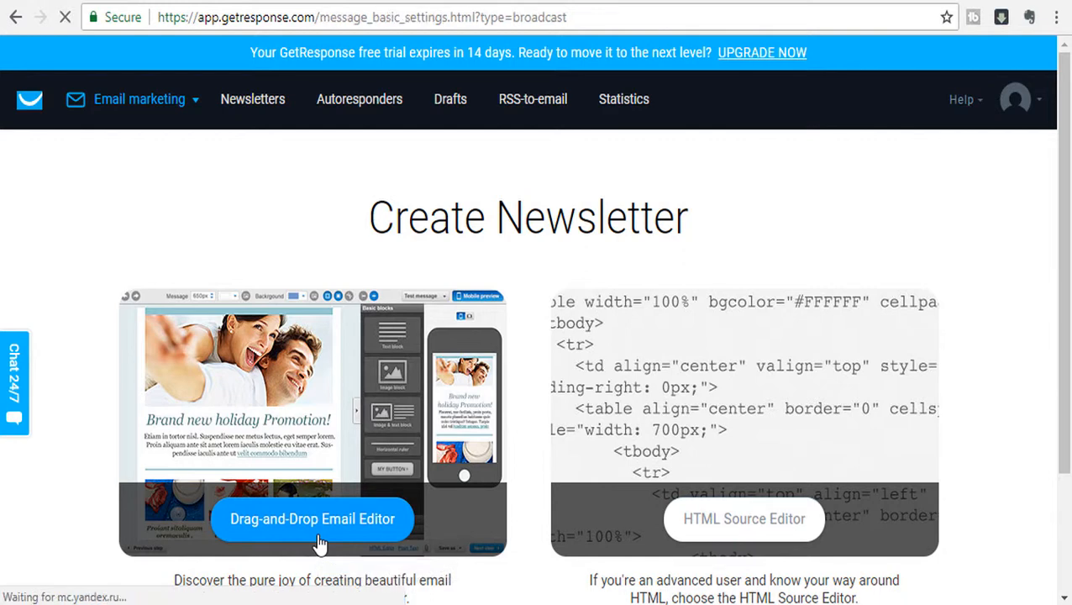
# - Set message name and subject to 'test', dismiss the trial notice, and continue
pyautogui.click(313, 517)
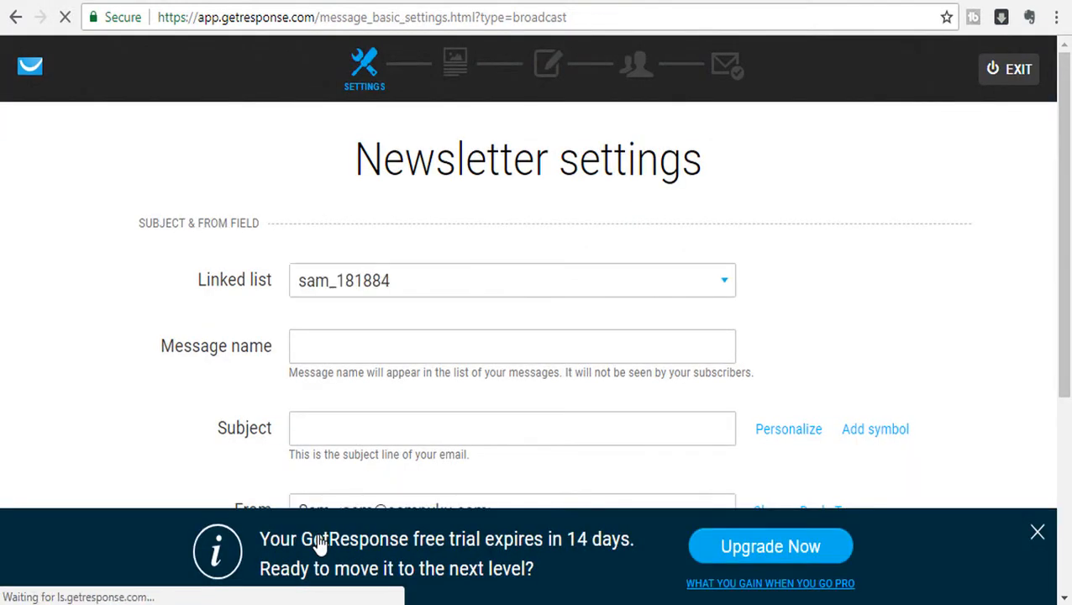
pyautogui.click(511, 346)
pyautogui.write('test')
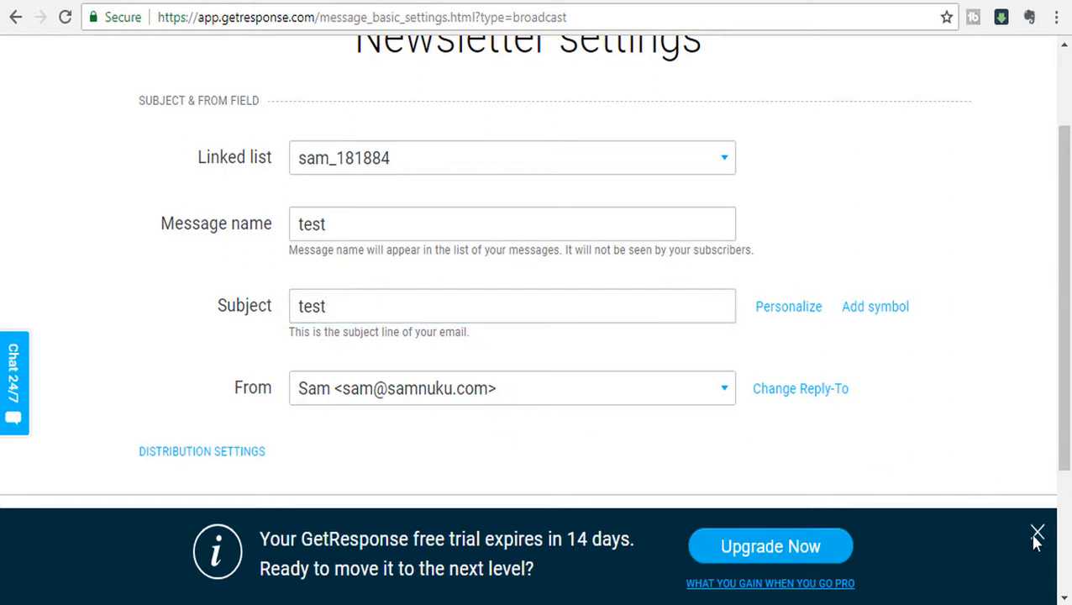
pyautogui.click(1038, 533)
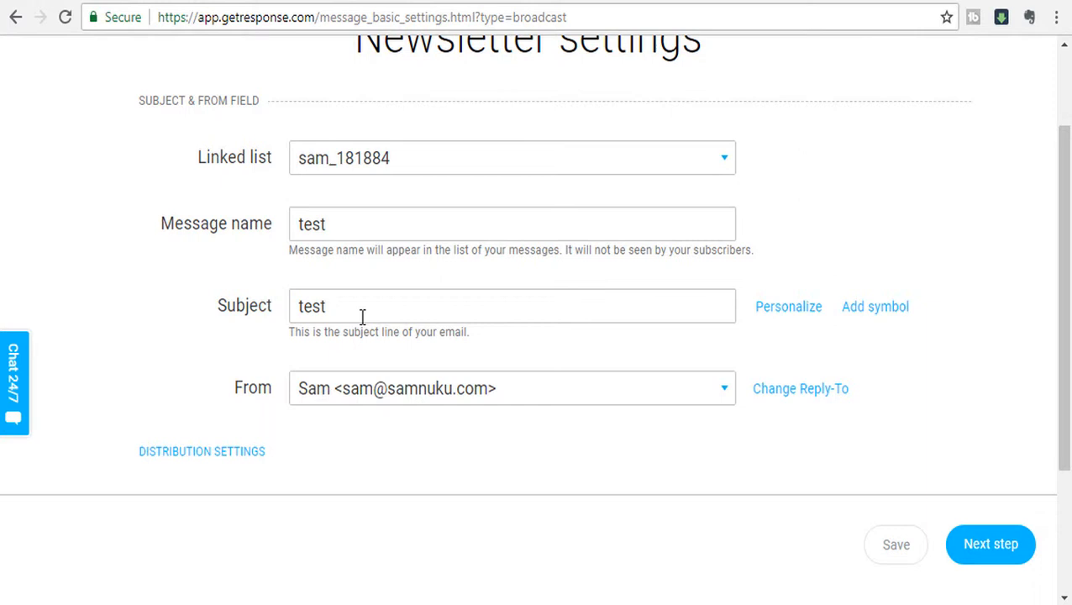
pyautogui.moveTo(983, 516)
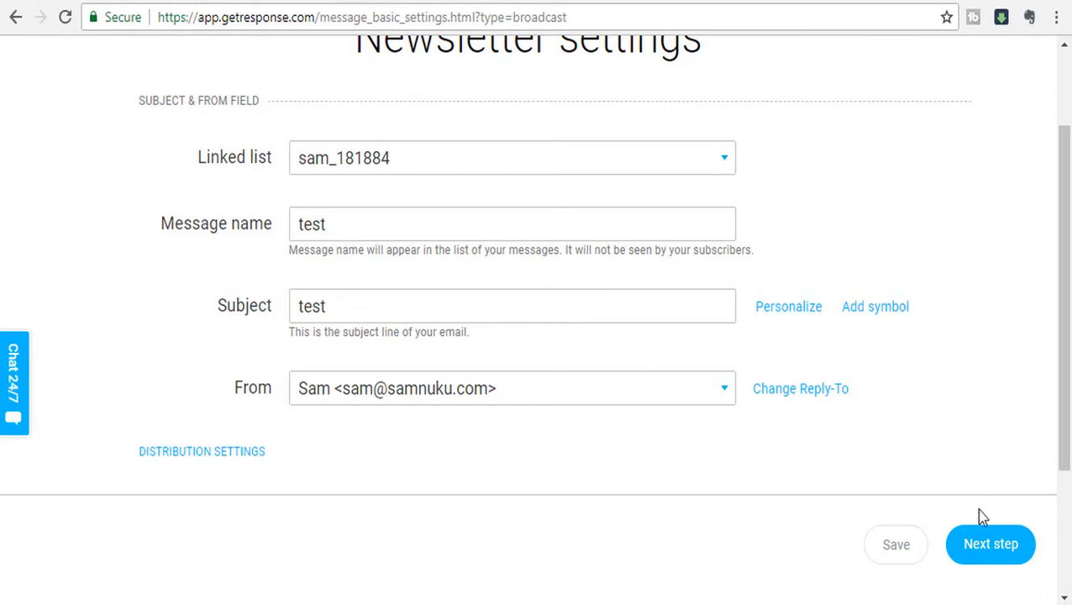
pyautogui.click(990, 544)
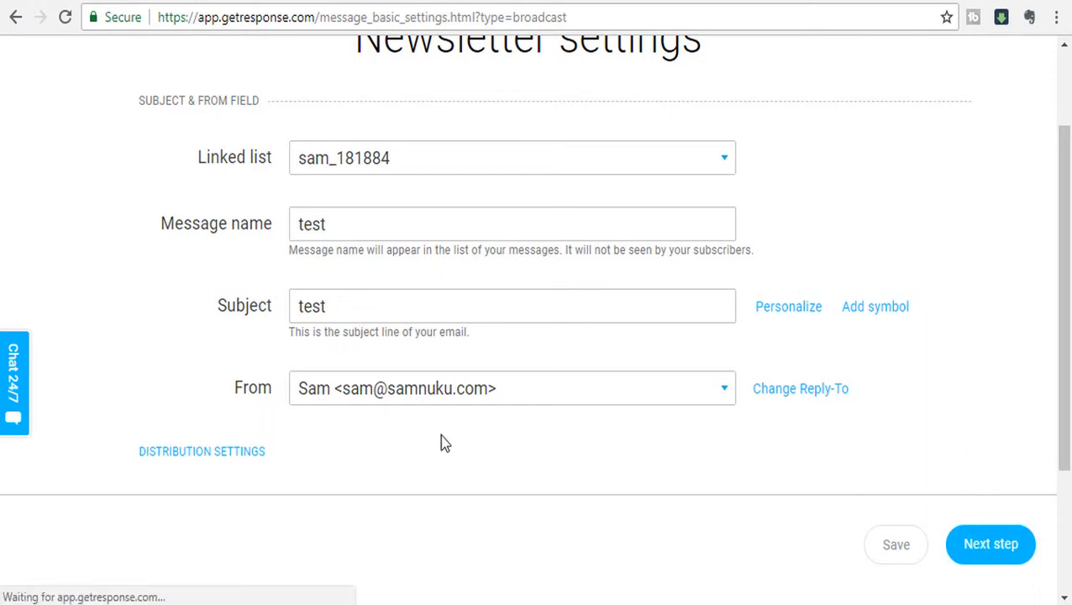
# - Reach the Template step and scroll through the predesigned templates gallery
pyautogui.click(989, 544)
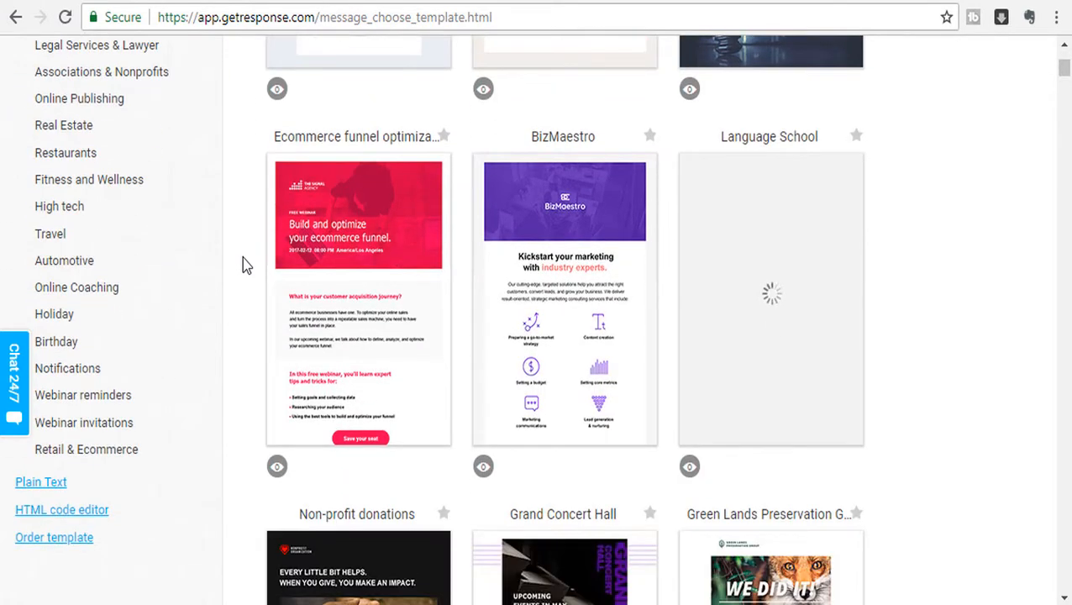
pyautogui.scroll(-3)
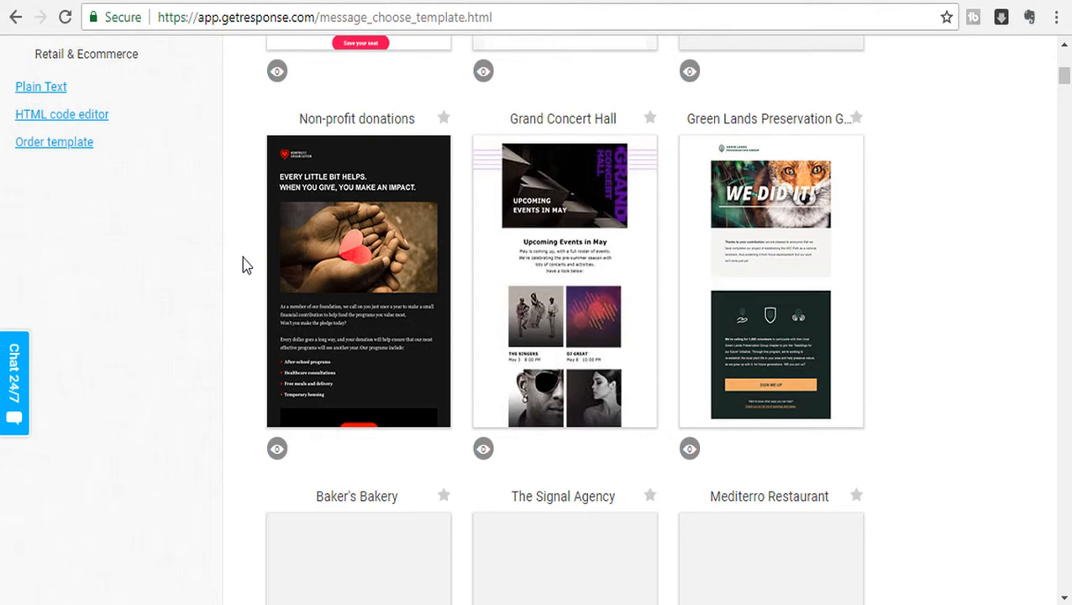
pyautogui.scroll(-3)
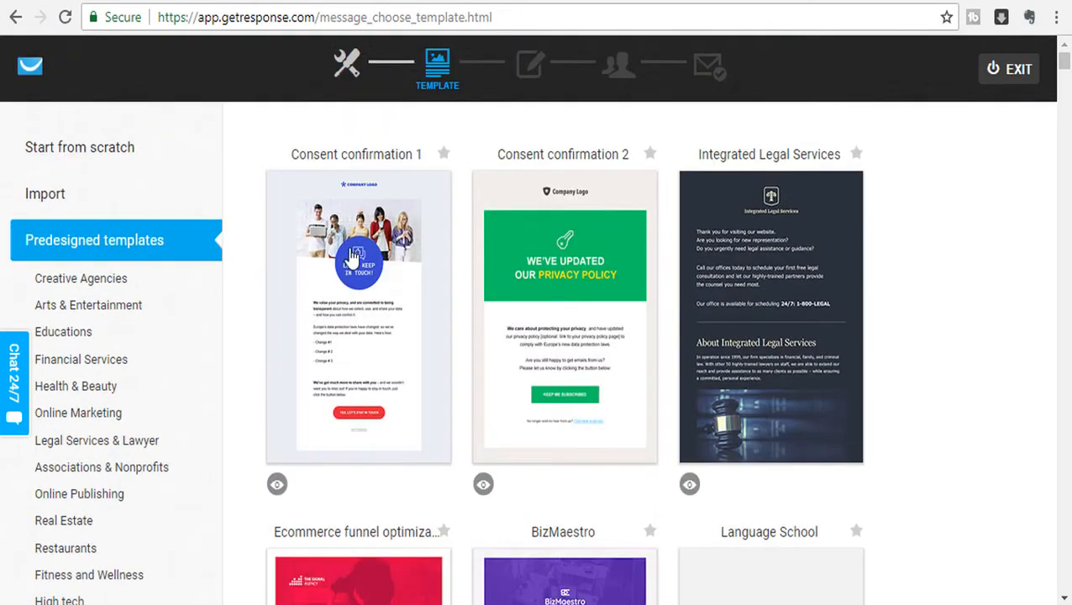
pyautogui.moveTo(269, 138)
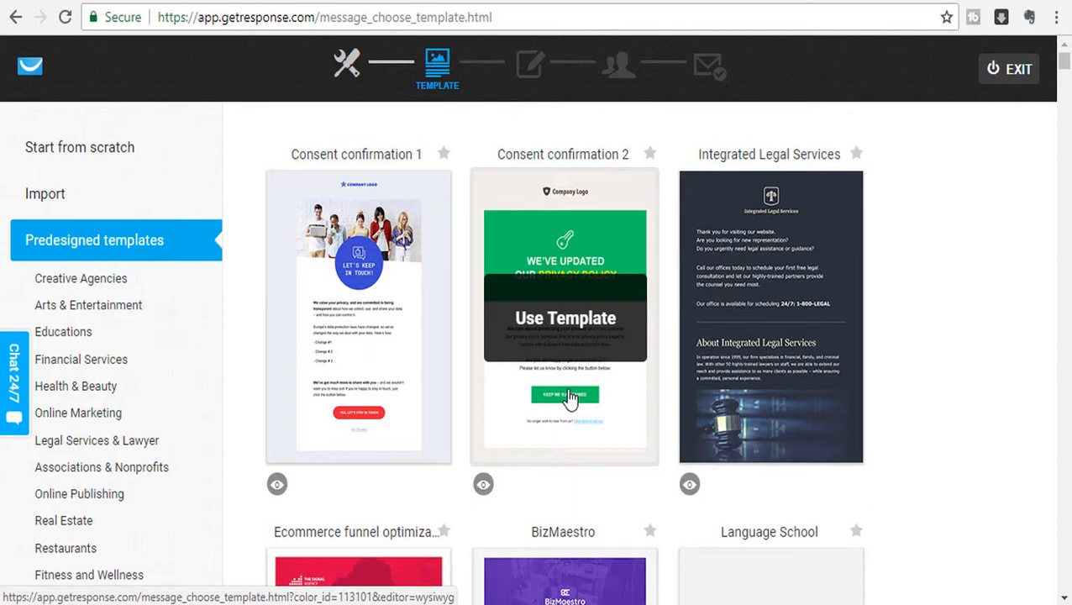
pyautogui.moveTo(561, 265)
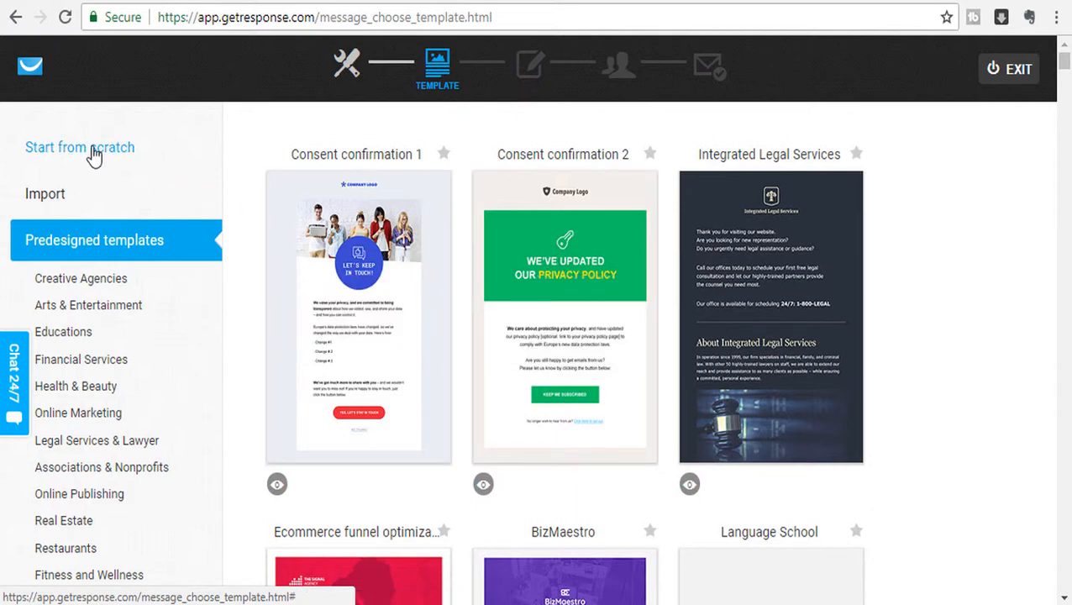
# - Under Start from scratch, apply the blank 1 column-3 template to the message
pyautogui.click(81, 148)
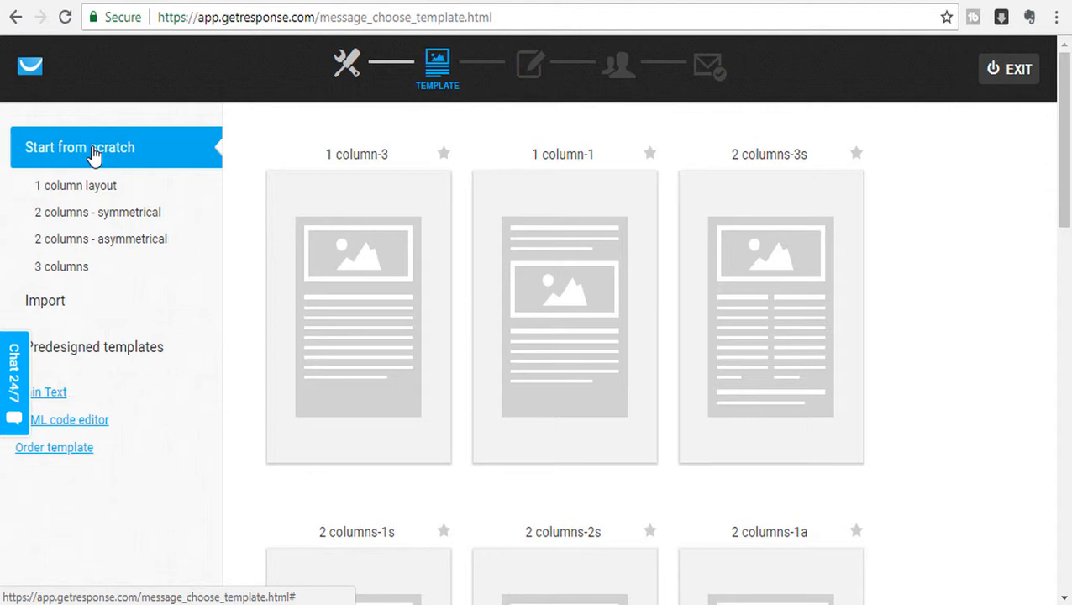
pyautogui.moveTo(255, 142)
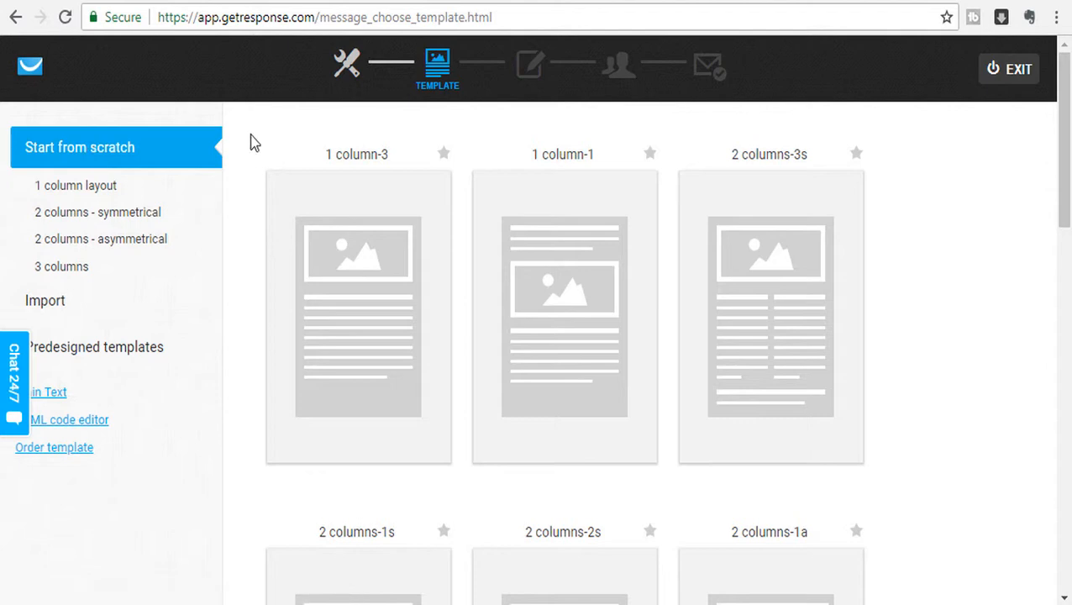
pyautogui.moveTo(239, 205)
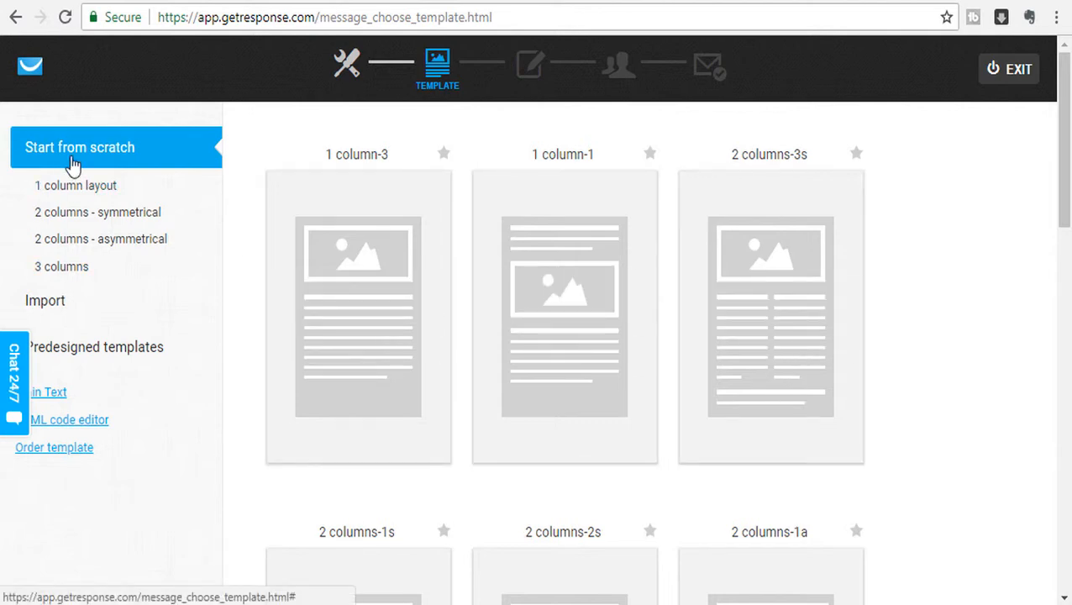
pyautogui.scroll(-3)
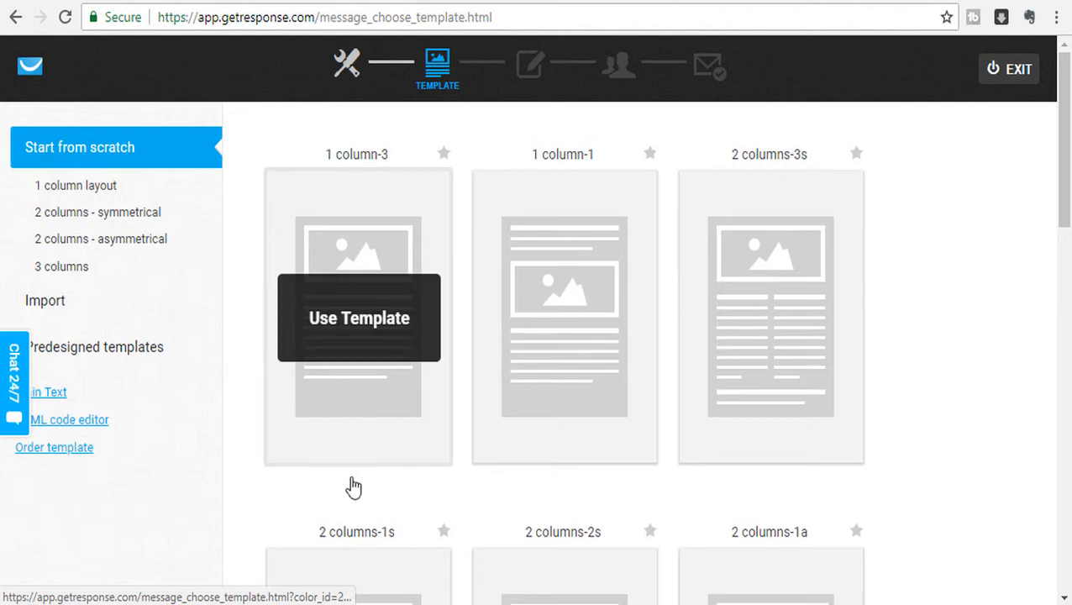
pyautogui.click(360, 318)
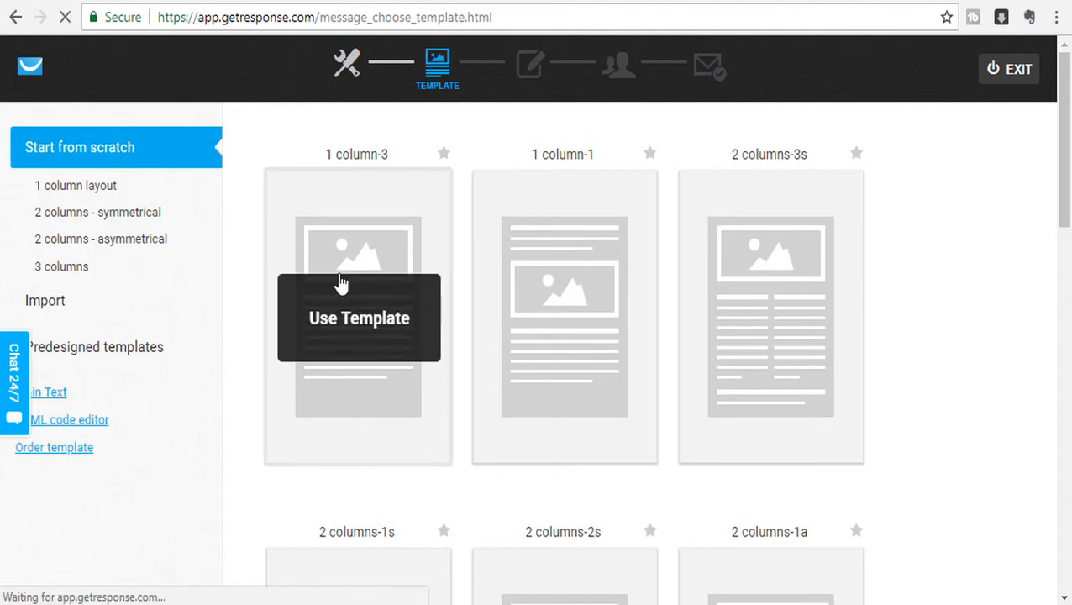
pyautogui.click(360, 317)
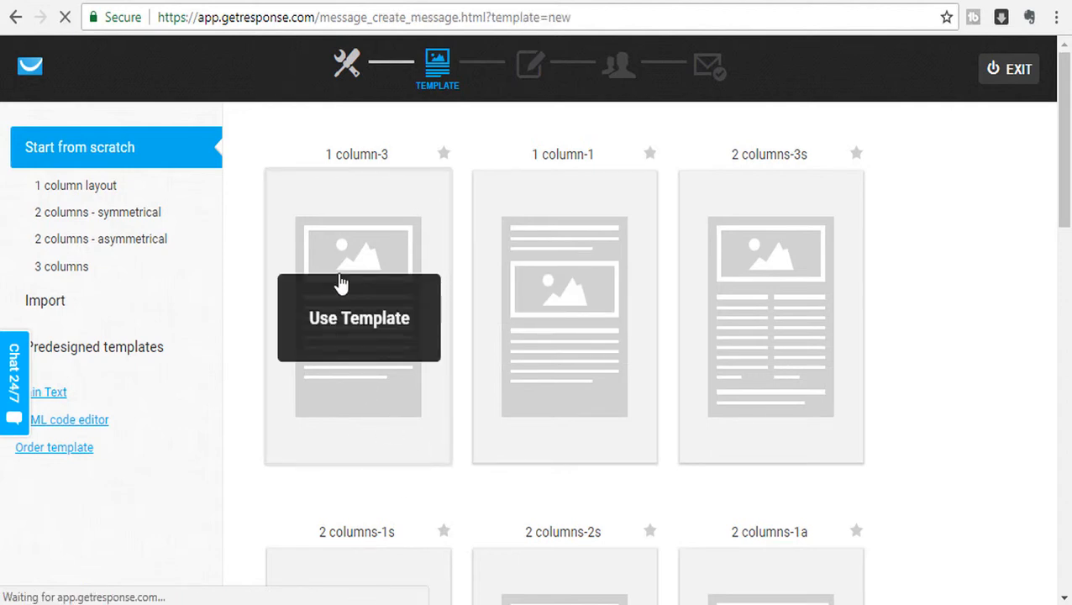
pyautogui.click(360, 318)
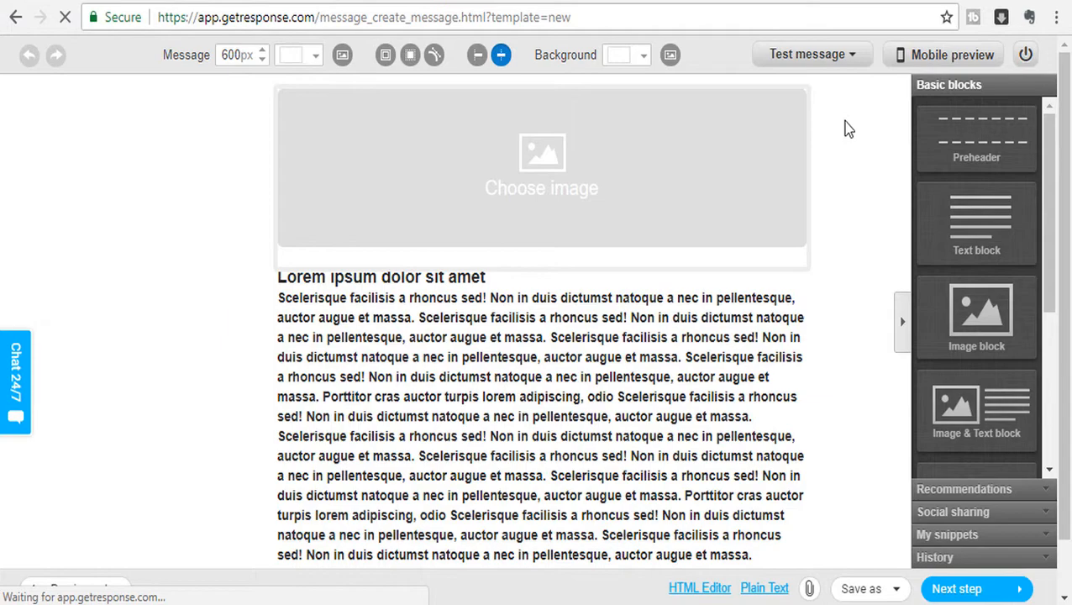
# - Remove the placeholder image, enter 'test email for getresponse tutorial', and continue to Recipients
pyautogui.click(541, 168)
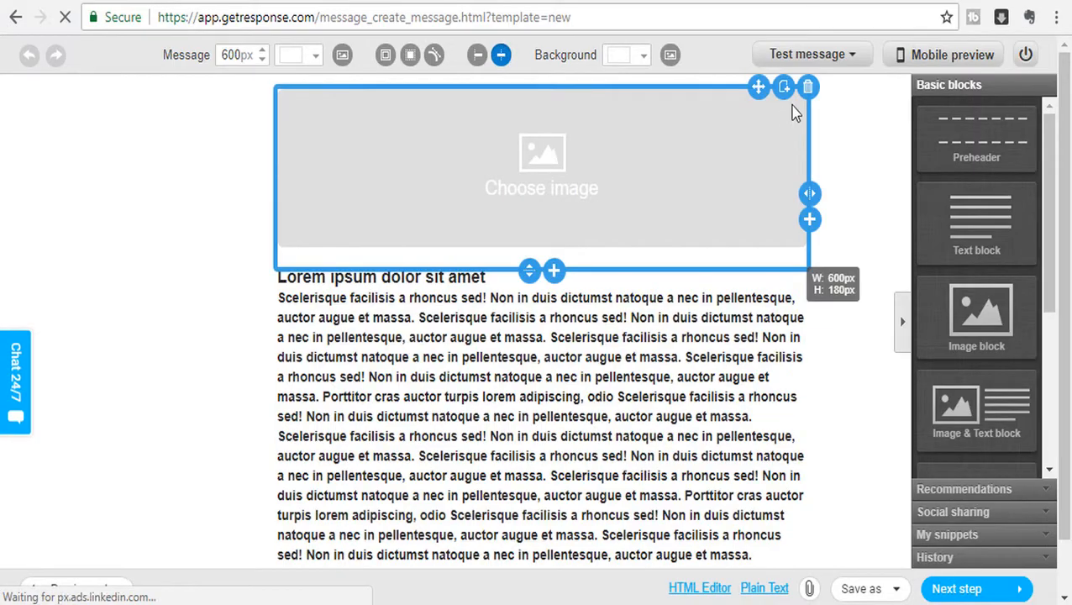
pyautogui.click(806, 88)
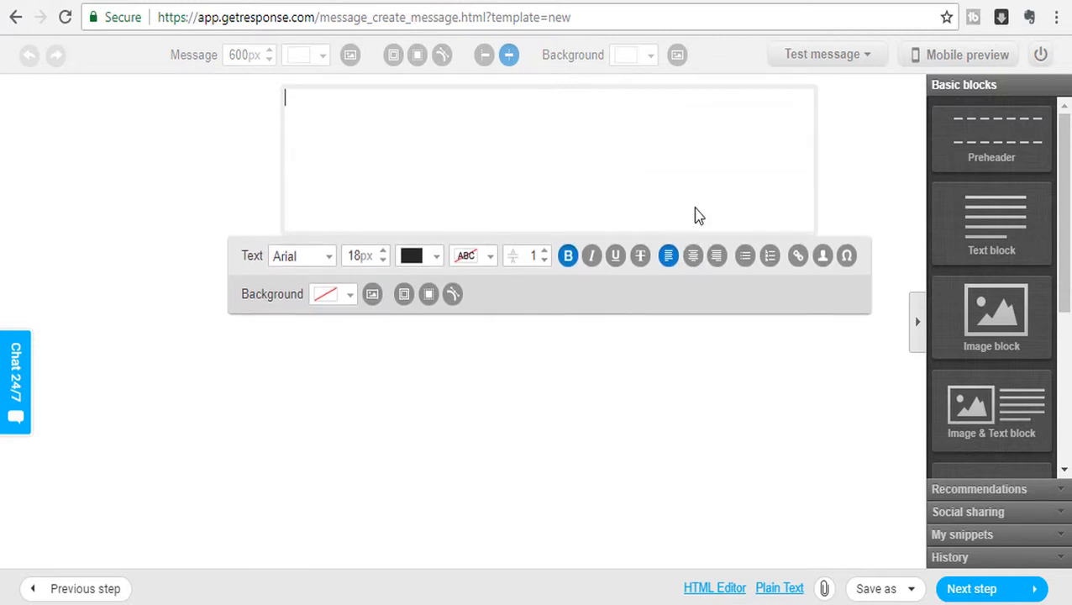
pyautogui.write('test email for')
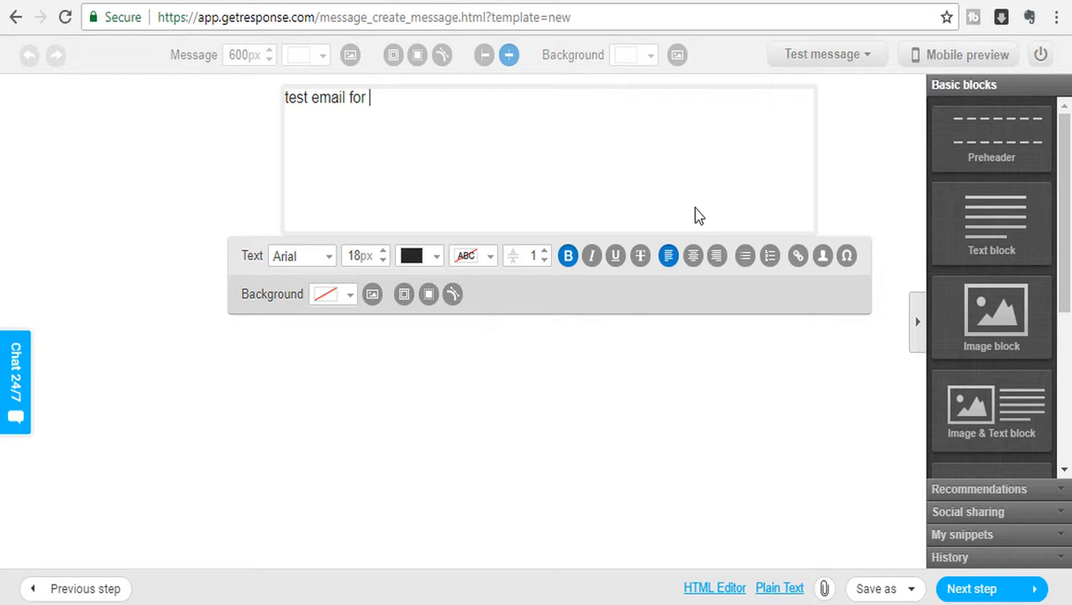
pyautogui.write('getresponse tuto')
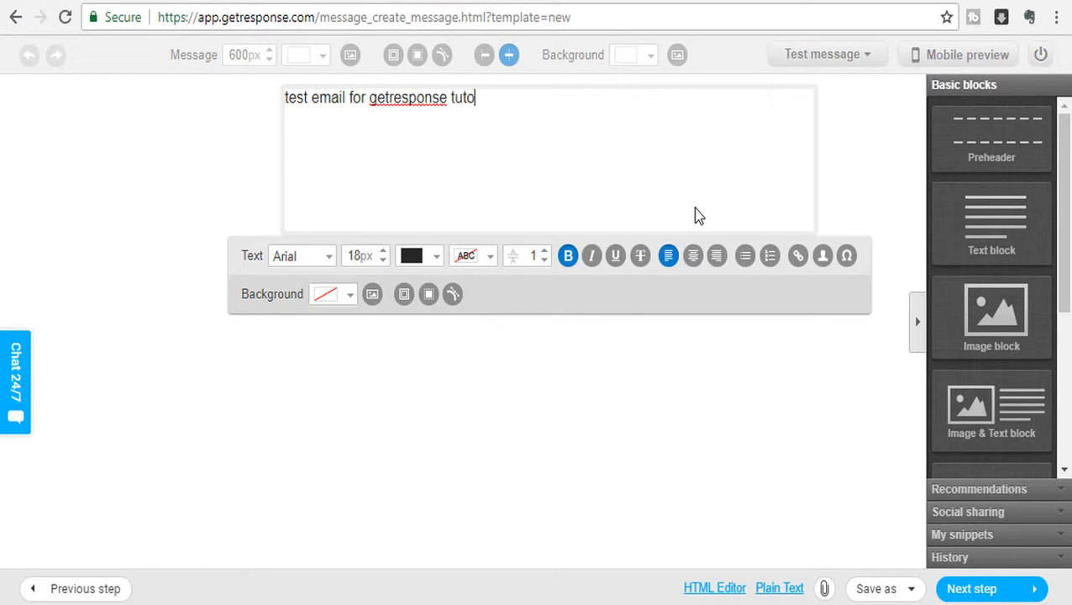
pyautogui.write('rial')
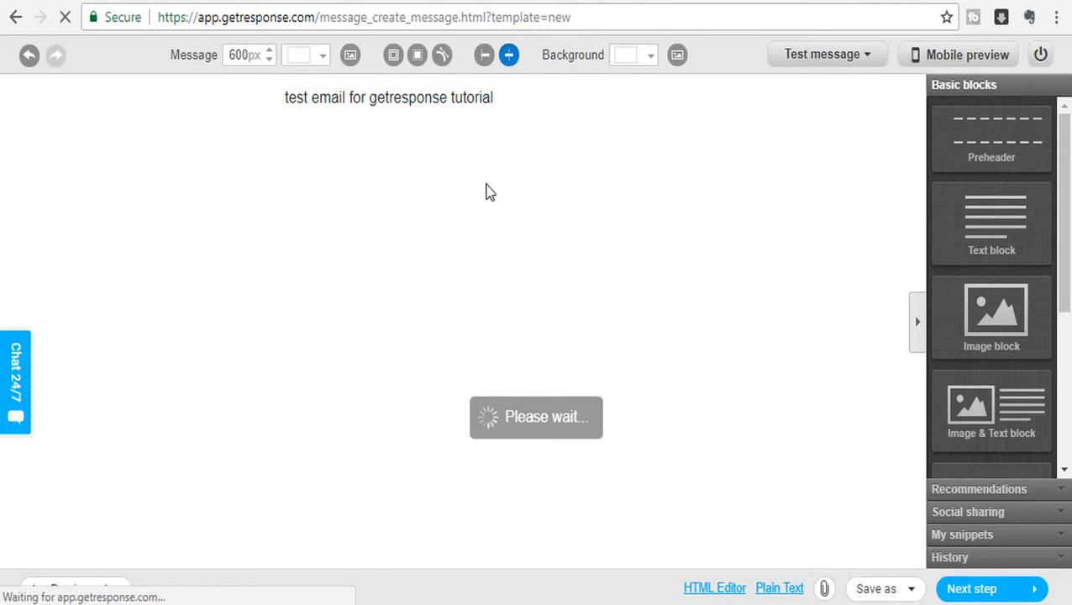
pyautogui.click(971, 588)
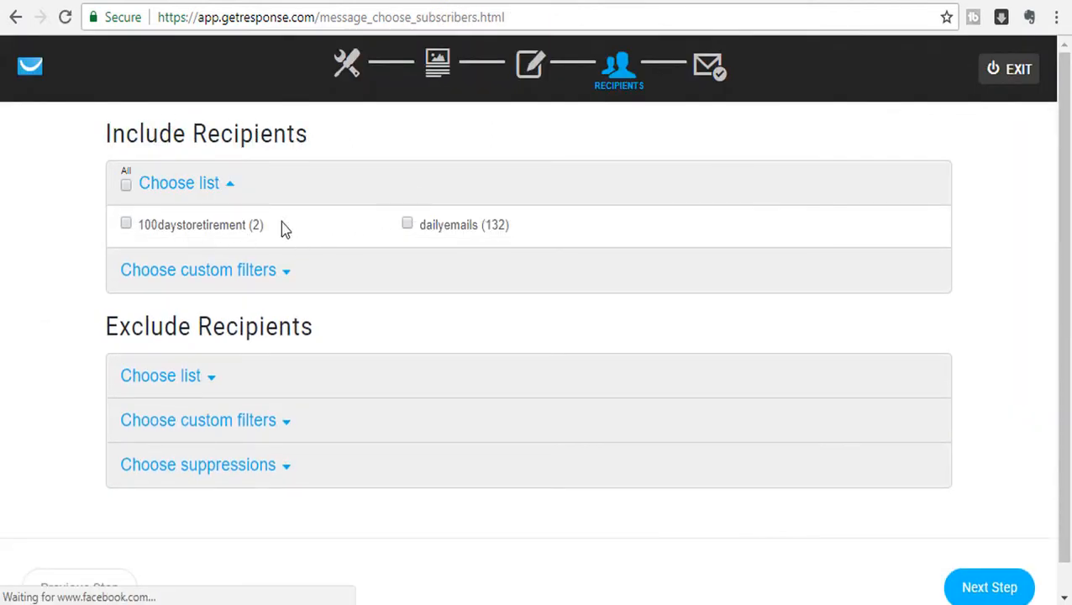
# - Tick the 100daystoretirement list as recipients, giving a count of 2 subscribers
pyautogui.scroll(-3)
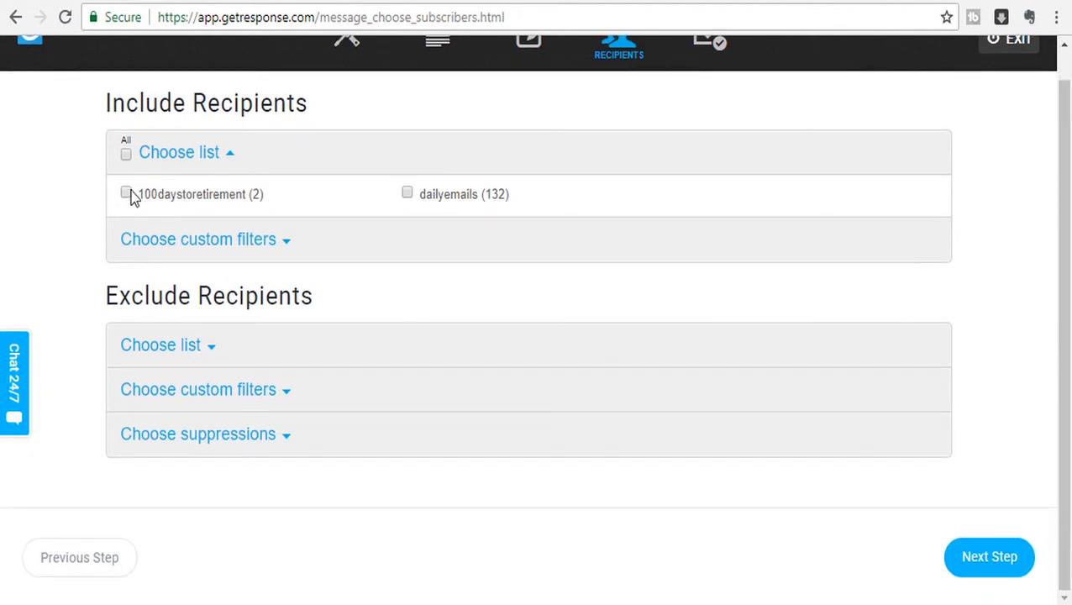
pyautogui.click(126, 193)
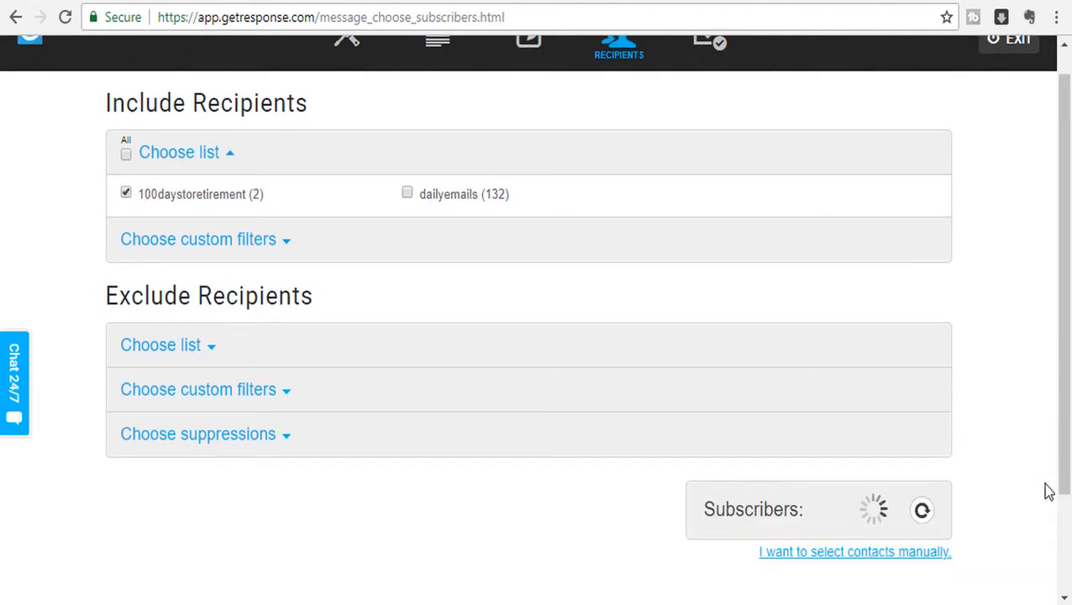
pyautogui.scroll(-3)
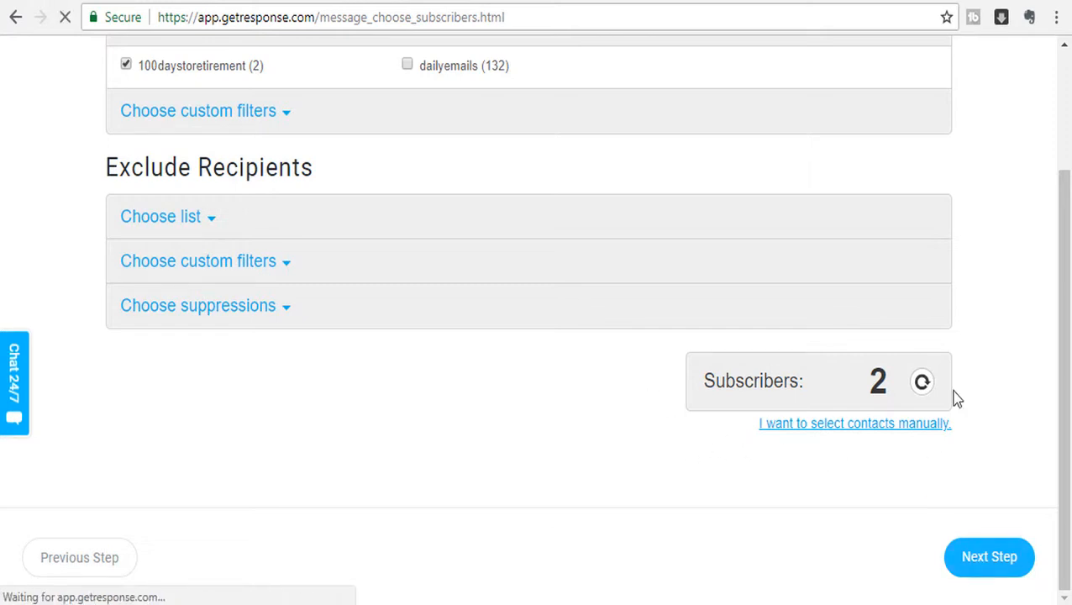
# - Bring up the message summary for 'test' showing subject, template, SpamScore and 2 recipients
pyautogui.click(988, 556)
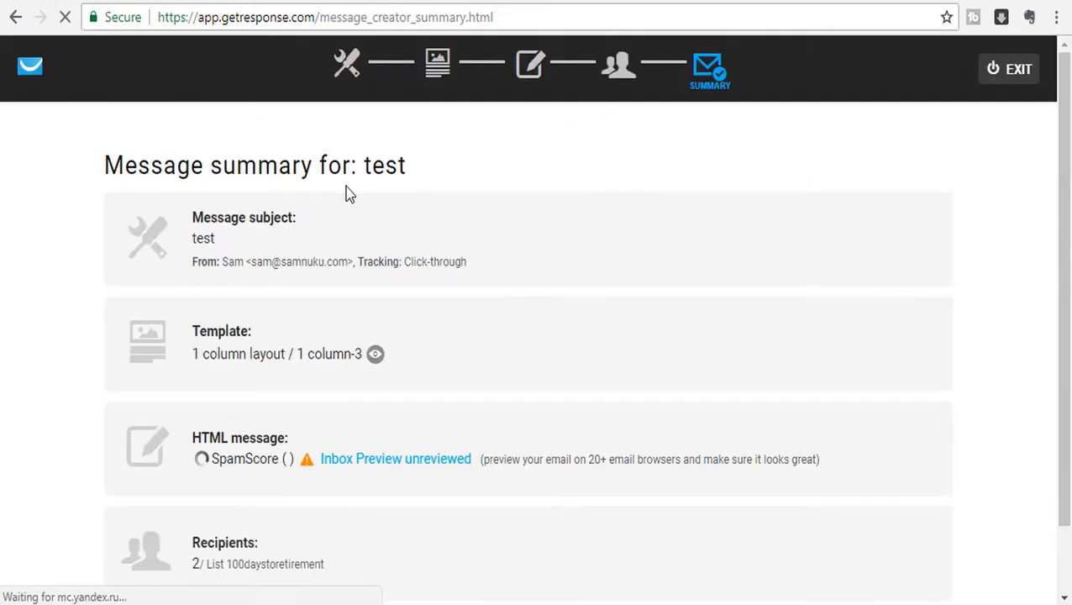
pyautogui.scroll(-3)
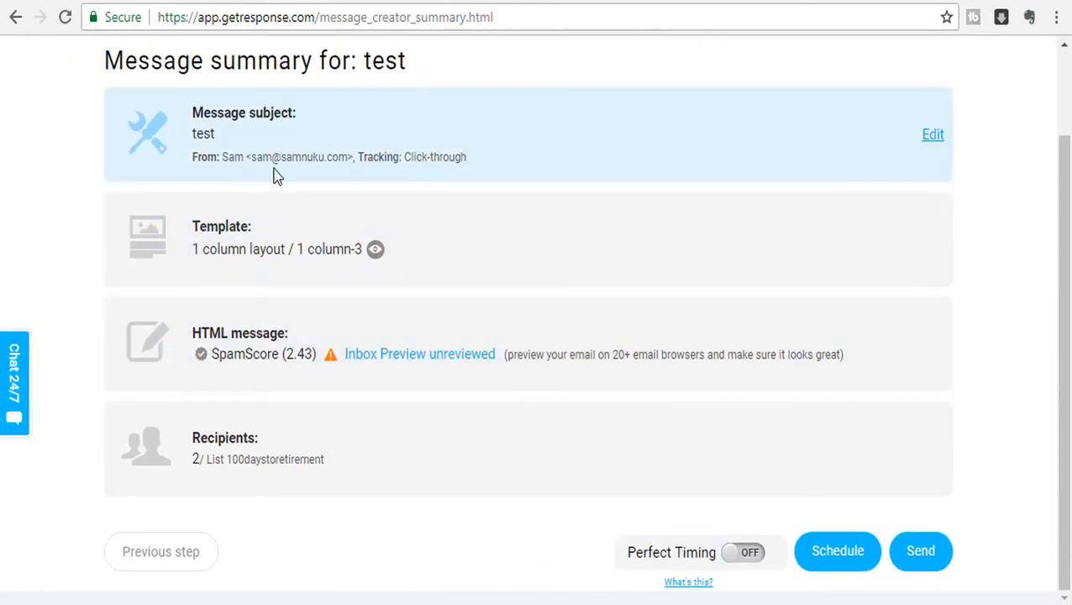
pyautogui.moveTo(264, 383)
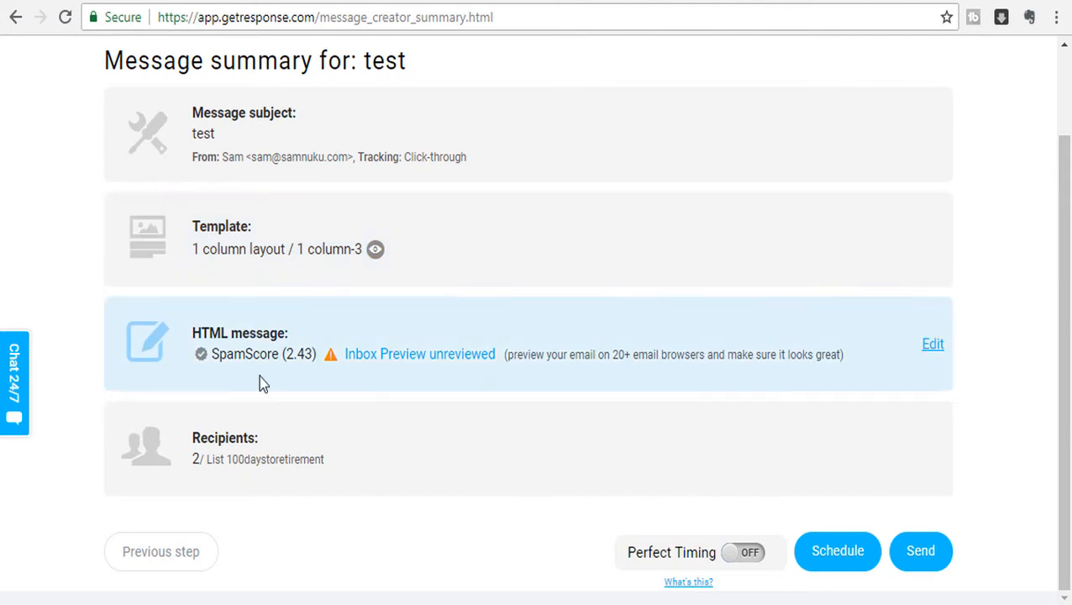
pyautogui.moveTo(259, 373)
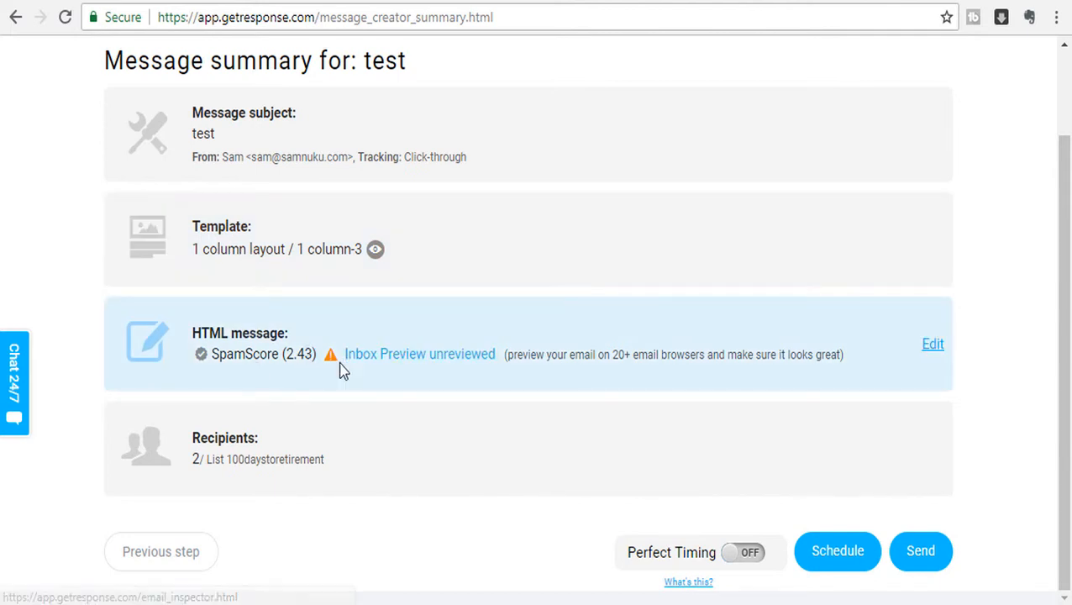
pyautogui.moveTo(336, 370)
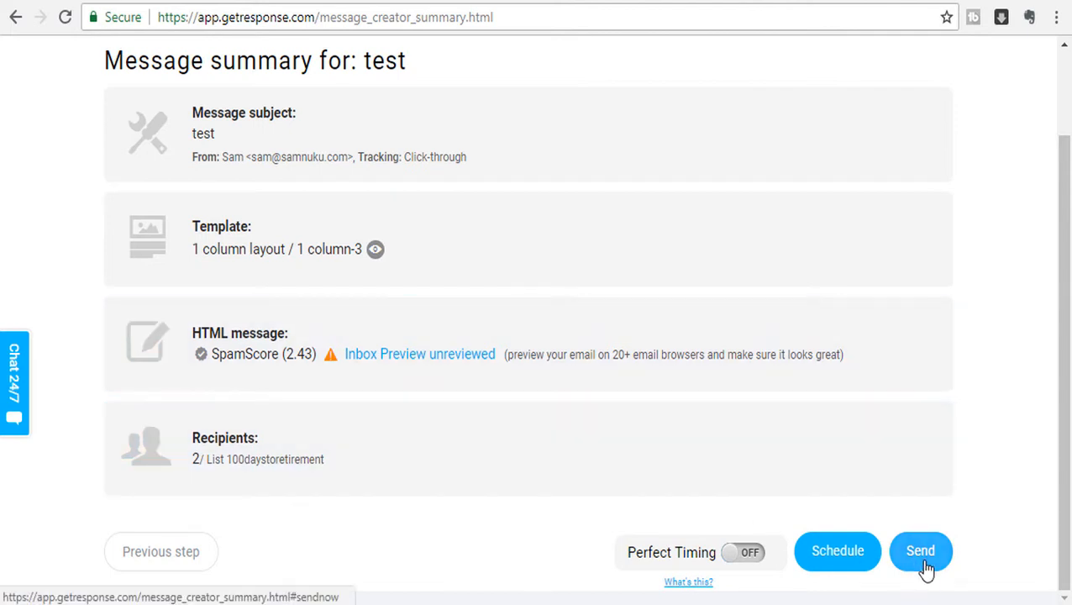
pyautogui.moveTo(836, 551)
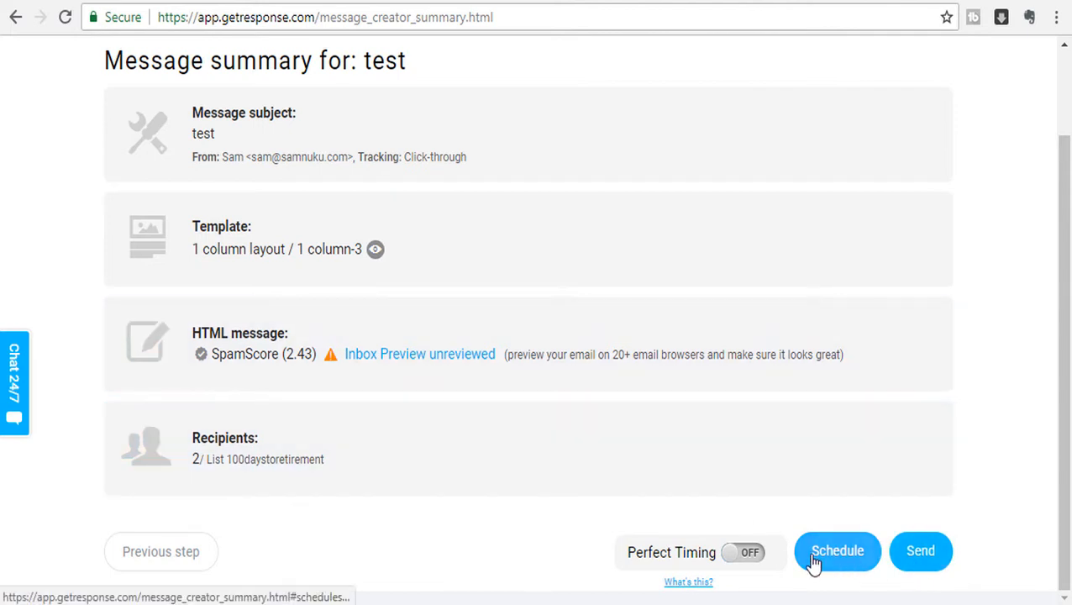